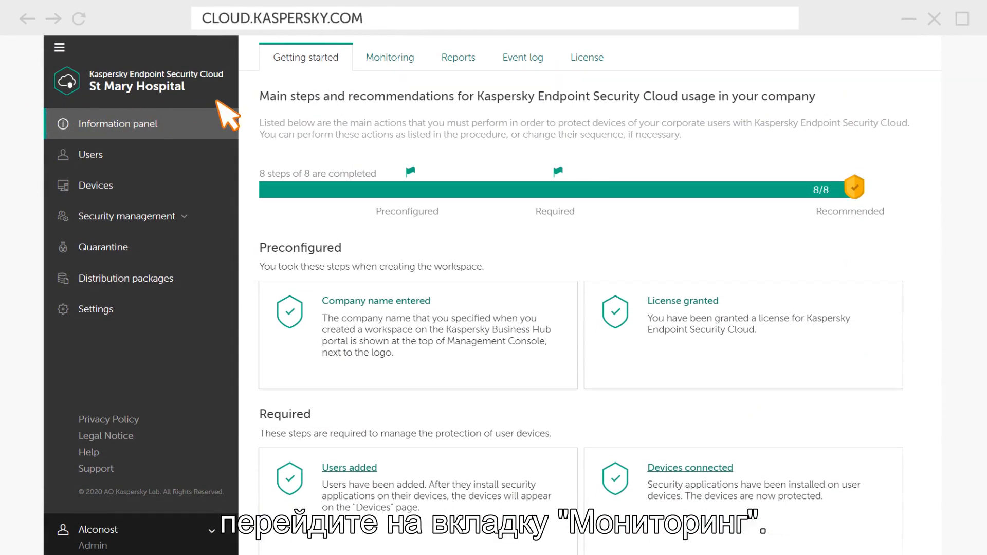
mouse_move(389, 83)
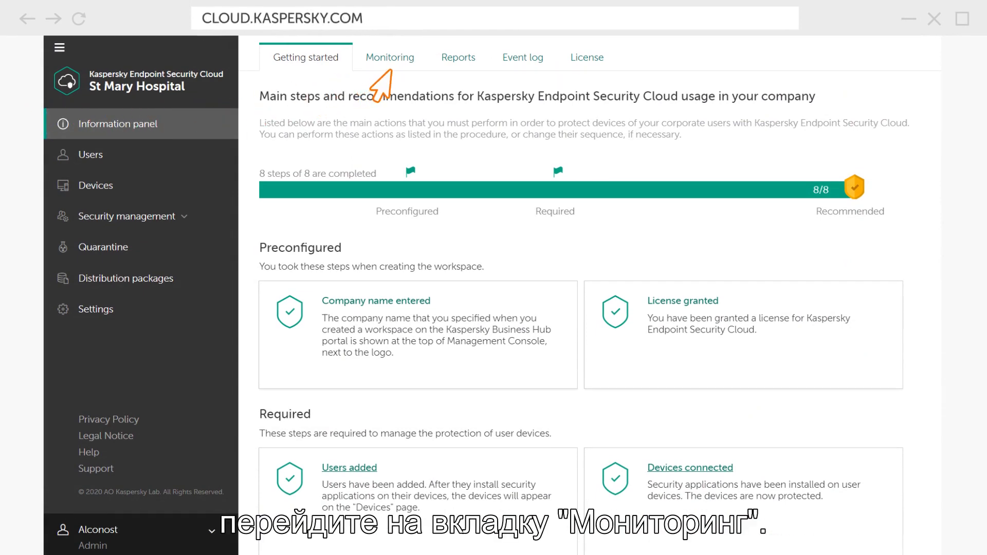
Show the Monitoring widgets with the Cloud Discovery category breakdown (596 uses, five categories)
click(390, 58)
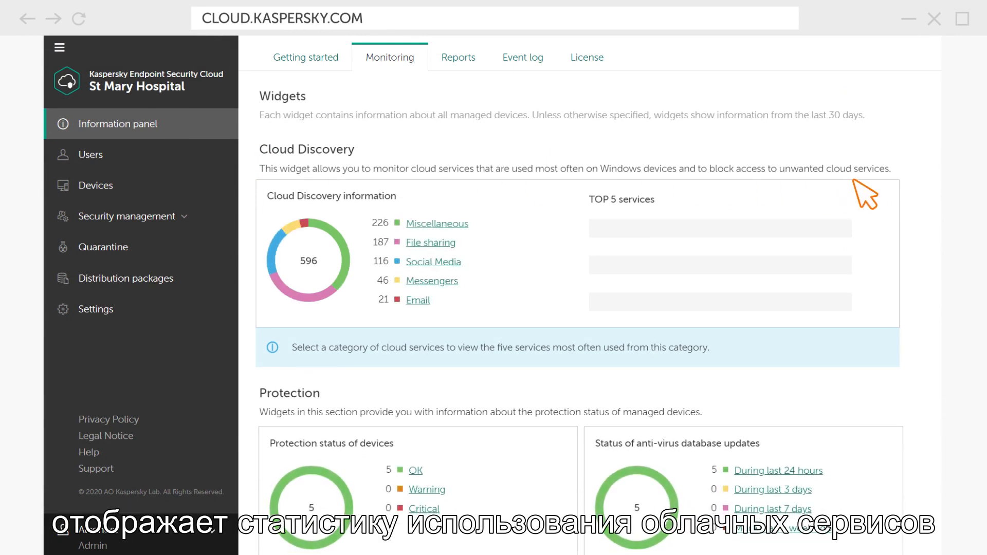
mouse_move(368, 211)
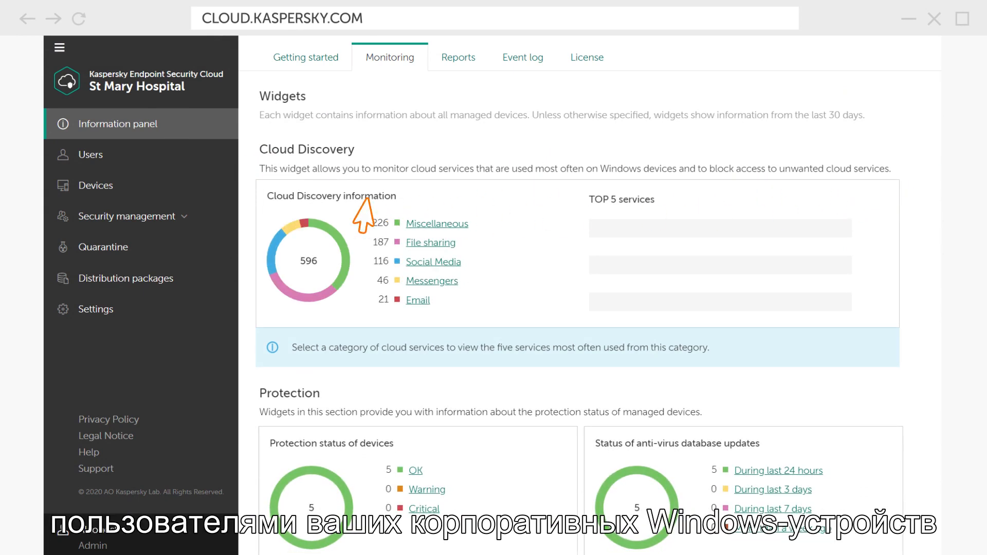
mouse_move(246, 327)
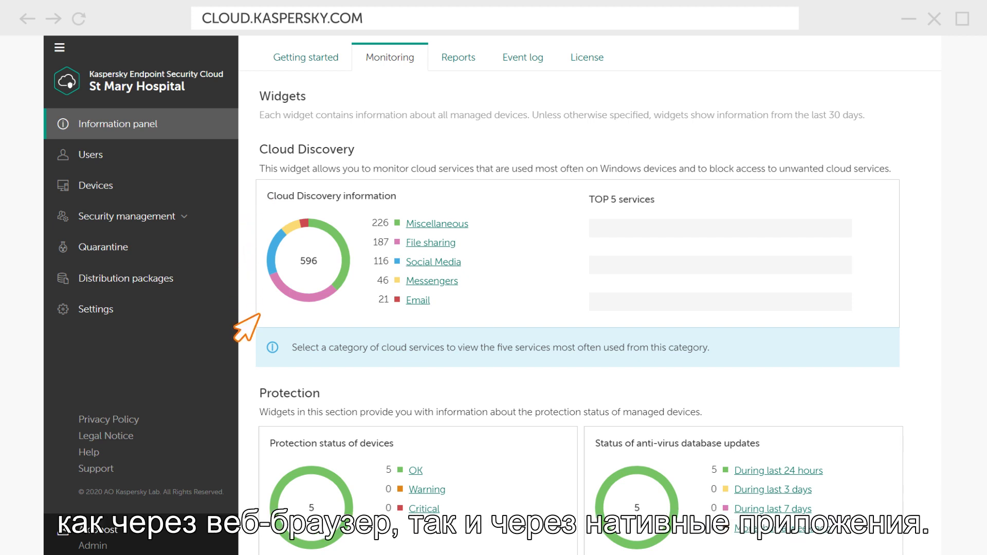
mouse_move(471, 318)
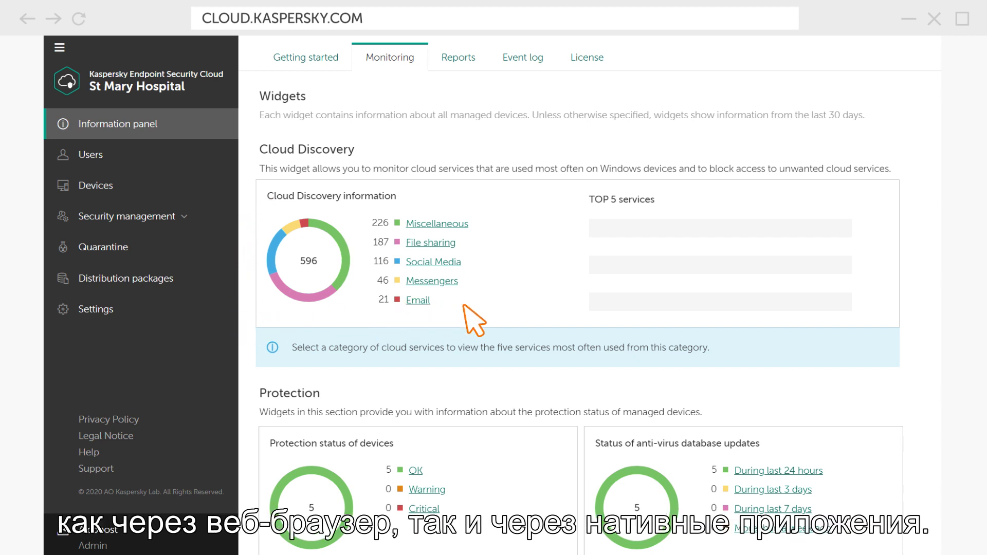
mouse_move(356, 268)
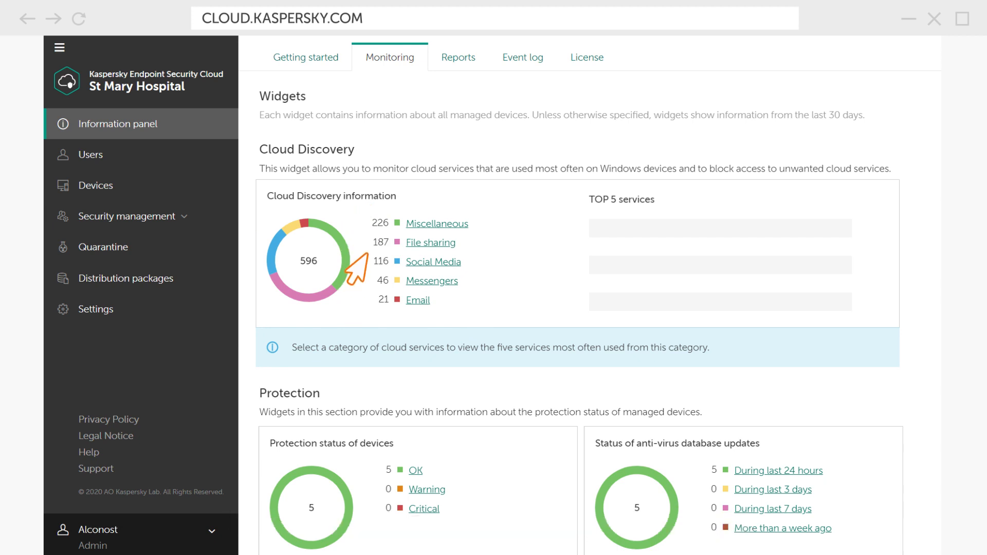
mouse_move(478, 267)
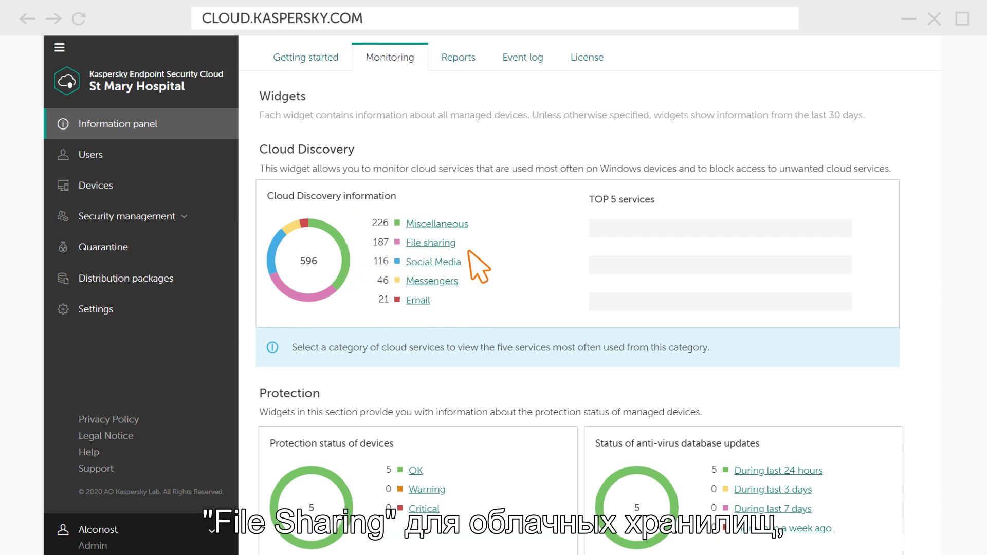
mouse_move(449, 287)
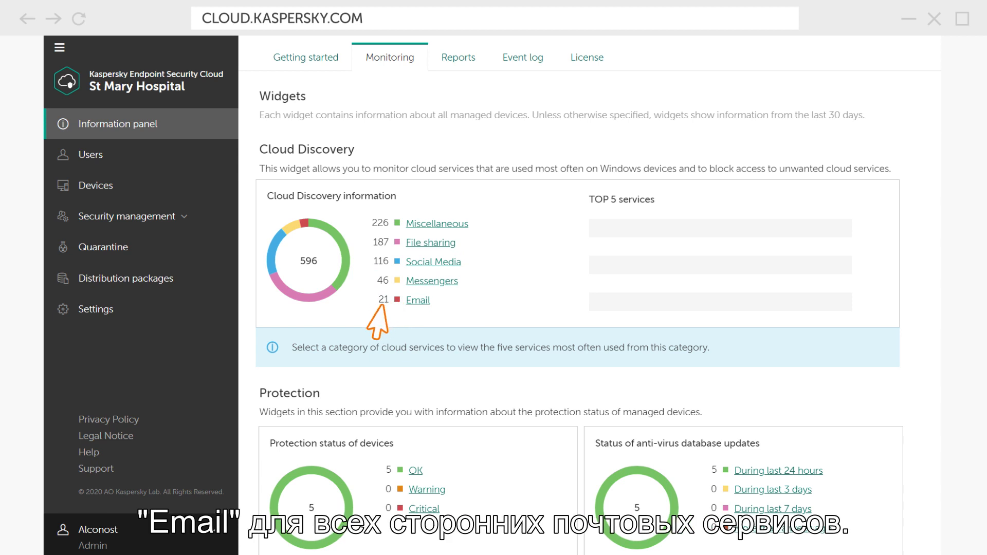
mouse_move(430, 318)
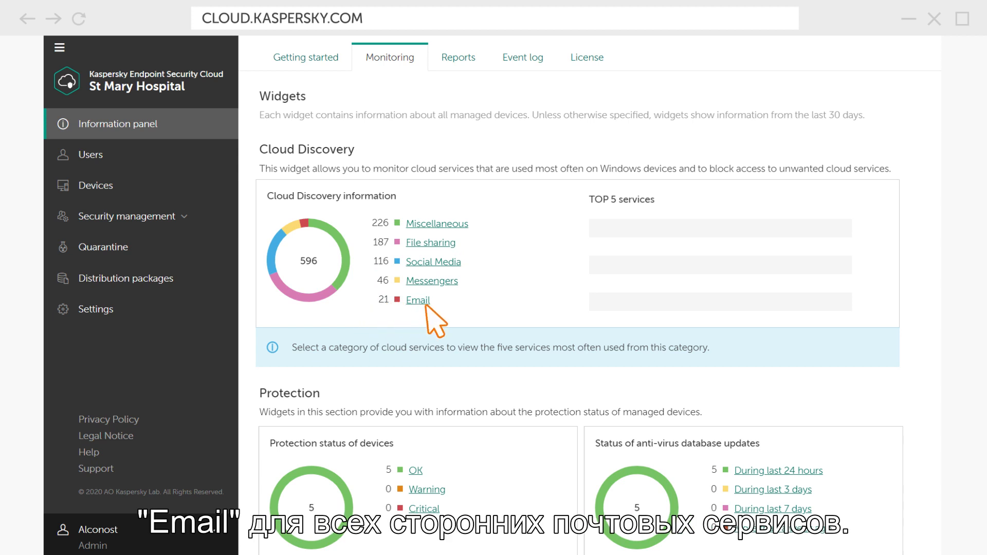
mouse_move(394, 252)
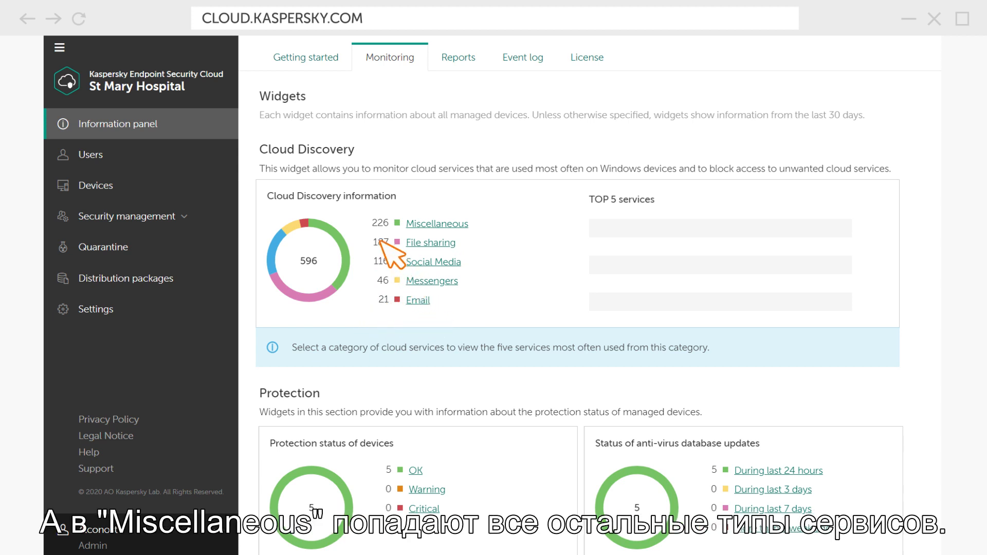
mouse_move(462, 248)
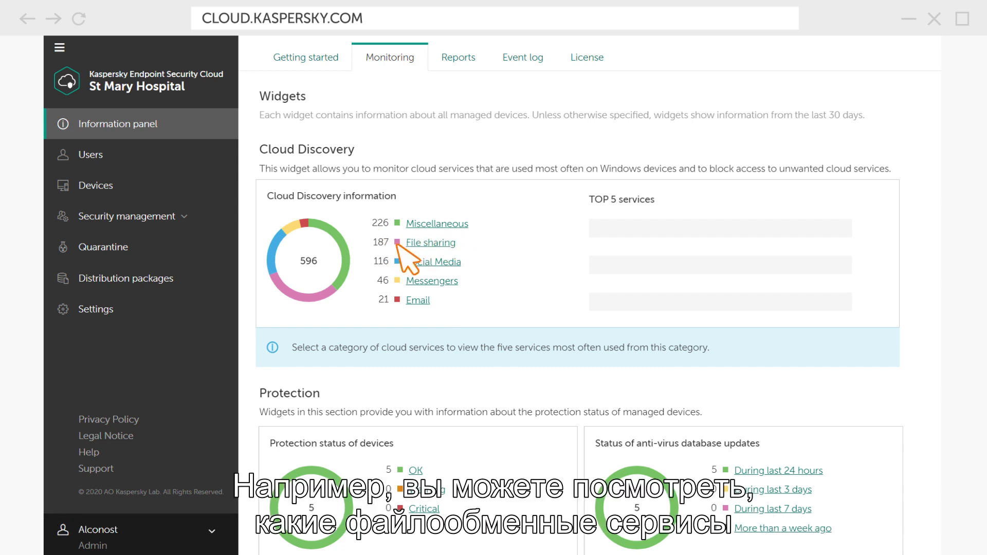
mouse_move(441, 267)
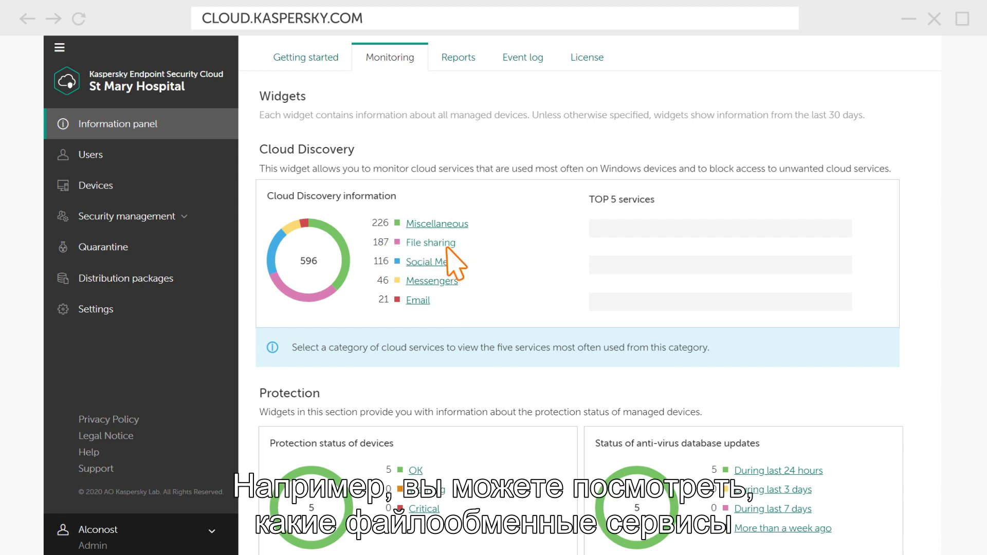
List the top five File sharing services and the top ten OneDrive users with their devices
click(431, 242)
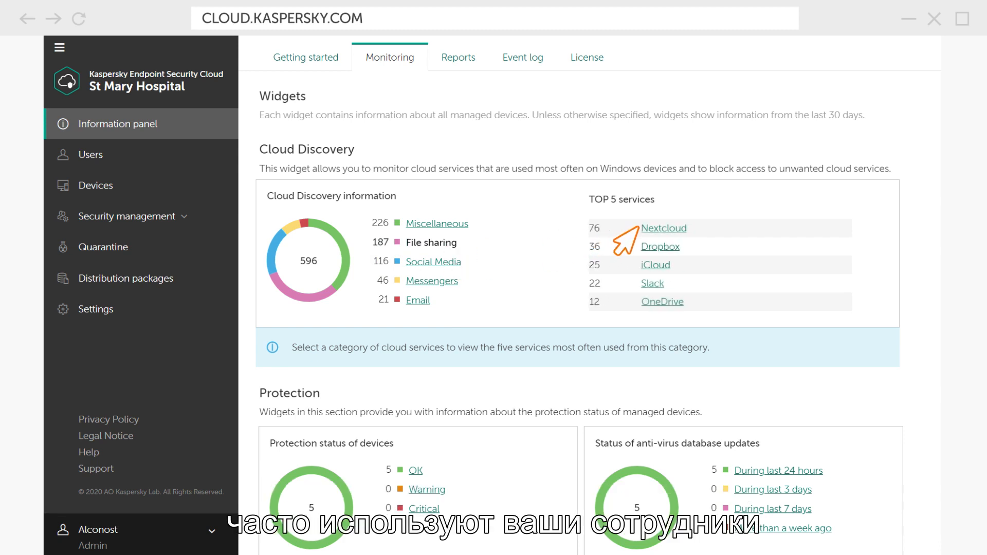
mouse_move(646, 318)
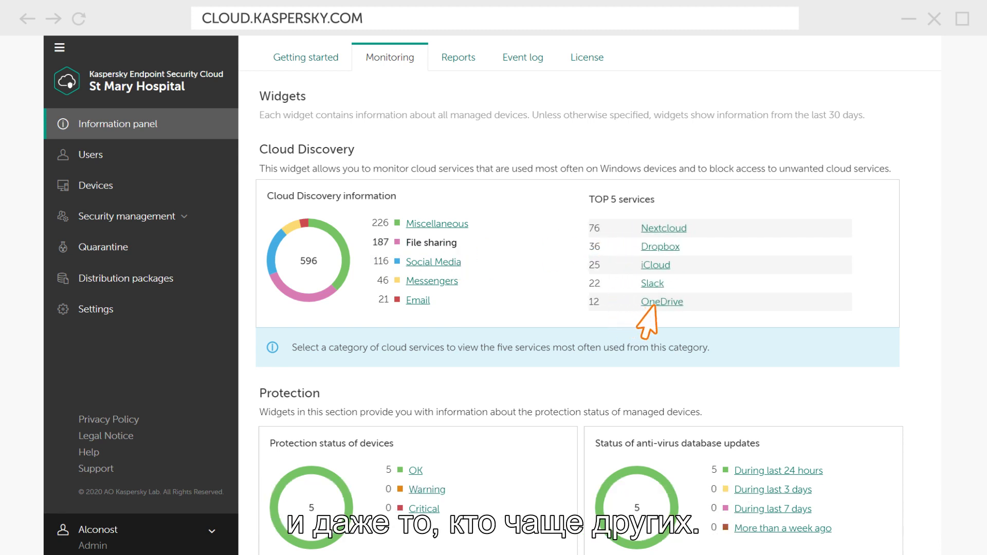
click(661, 301)
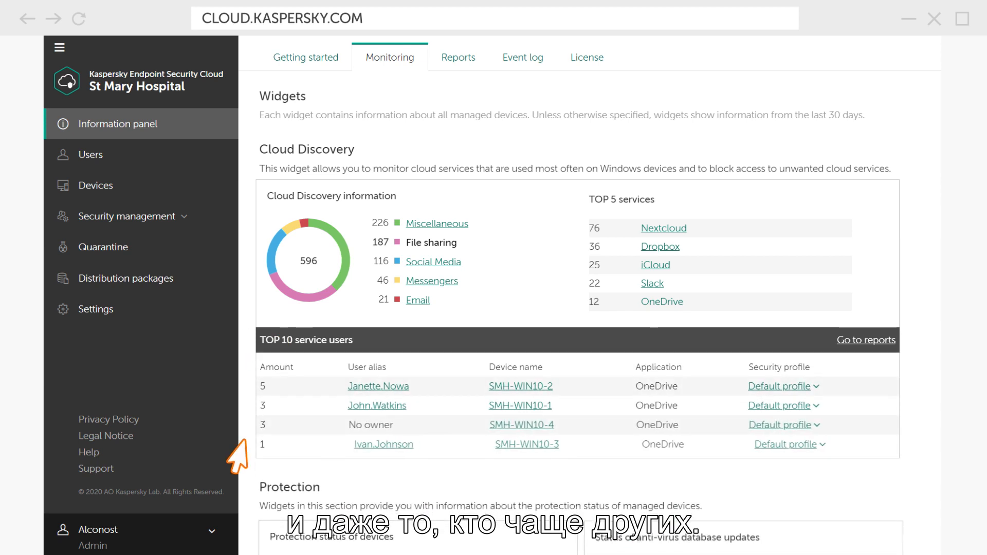
mouse_move(522, 351)
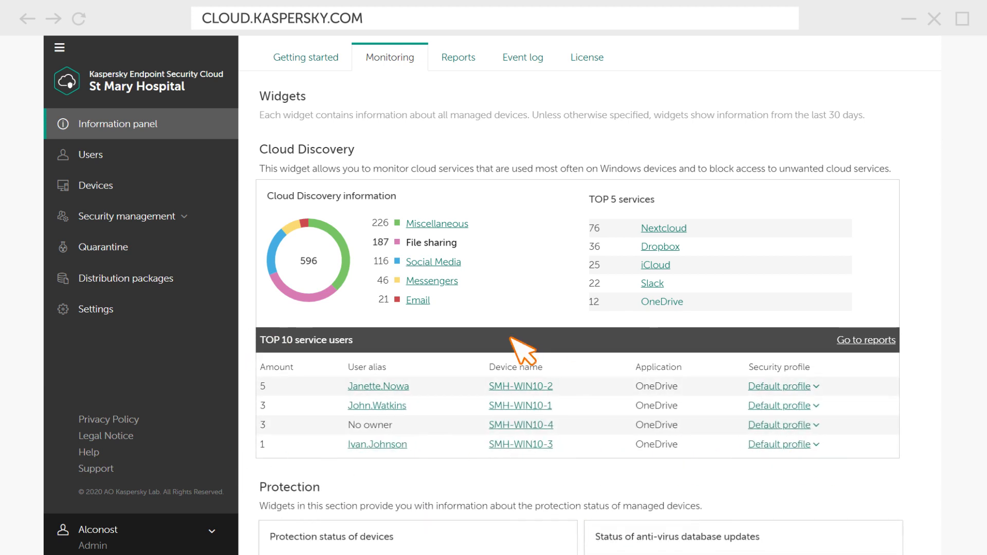
List the top Social Media services and the top users of Facebook
click(432, 262)
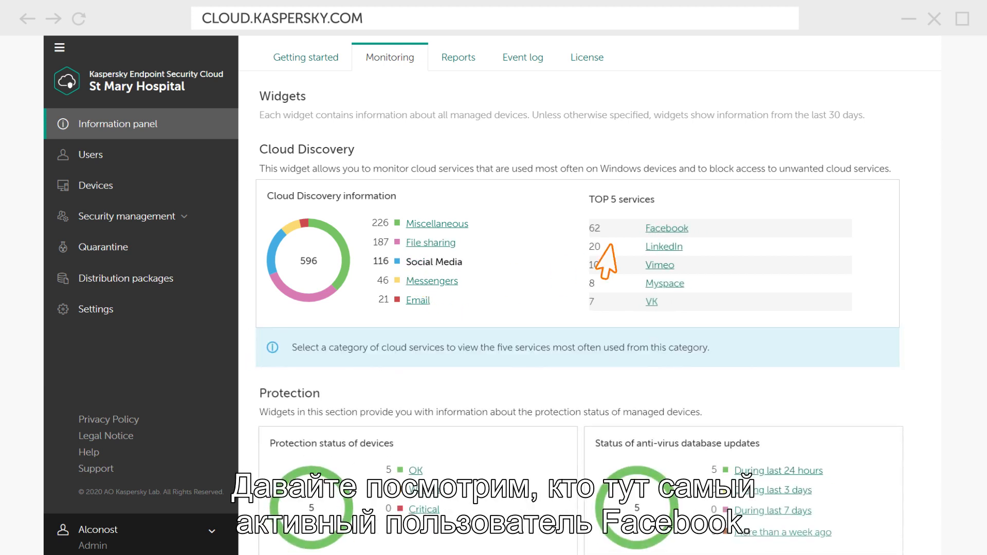
click(667, 227)
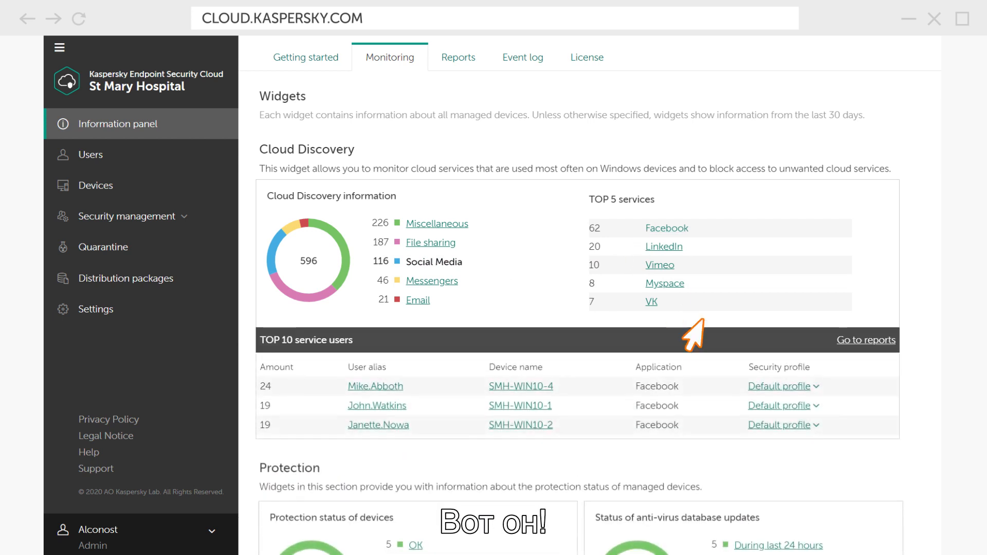
click(779, 385)
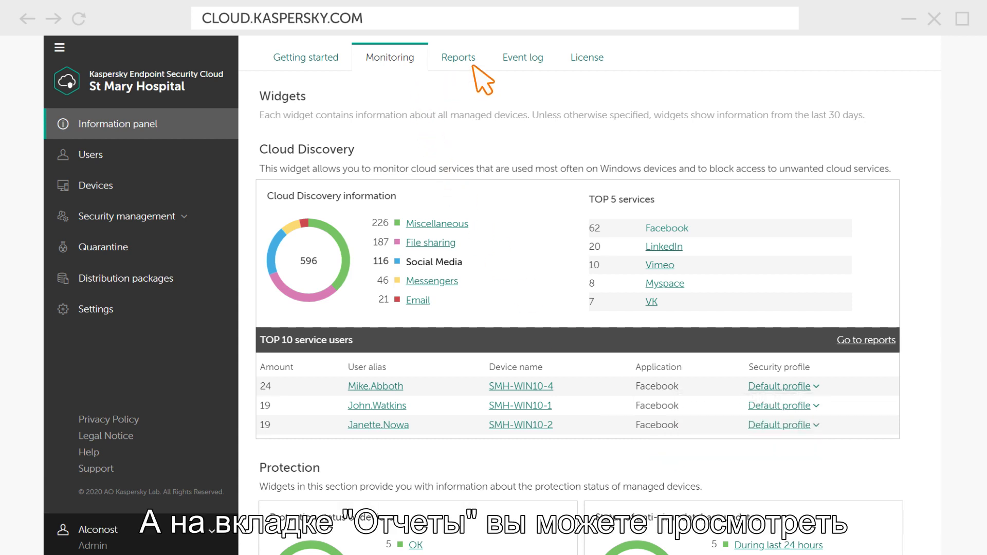
Open the 'Cloud Discovery: Successful attempts to access cloud services' report from Reports
click(458, 58)
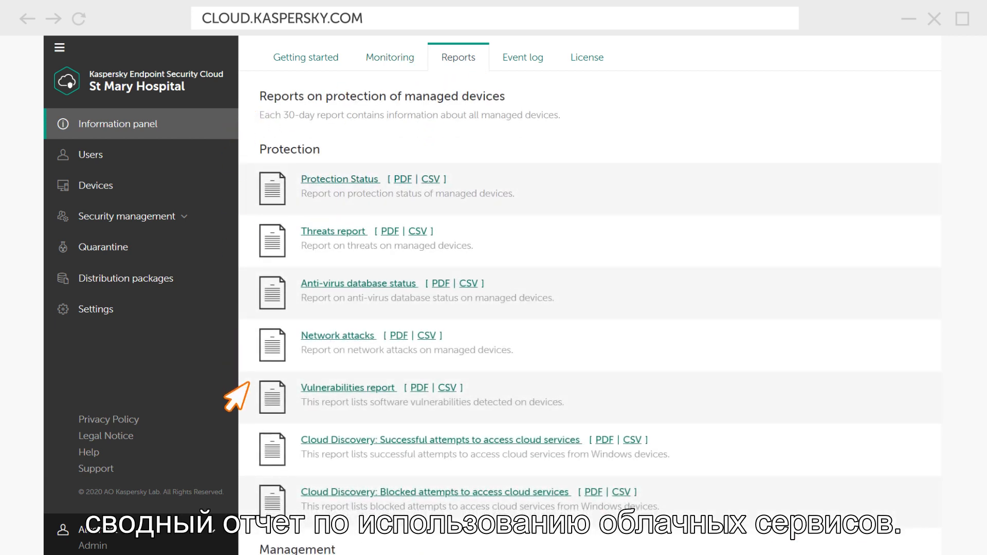
mouse_move(465, 464)
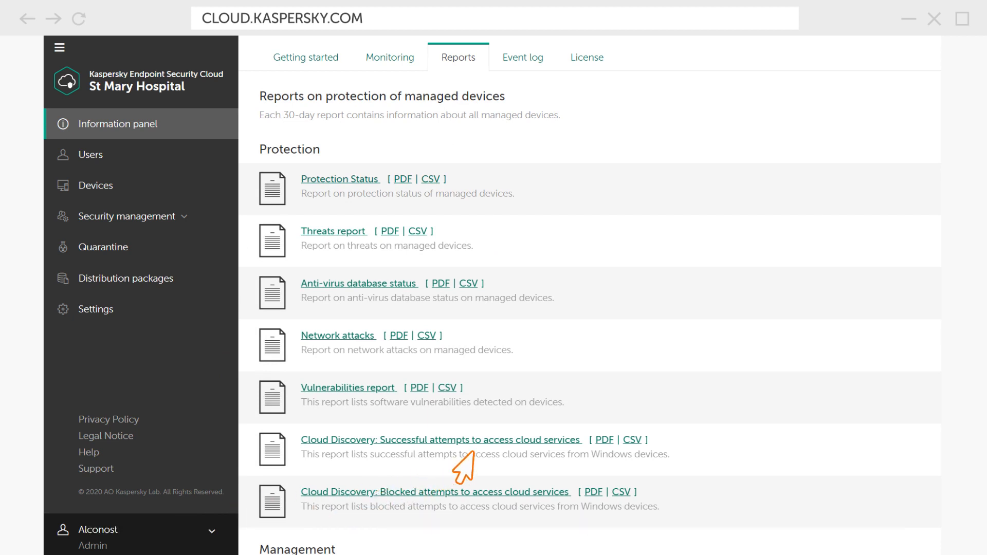
click(441, 439)
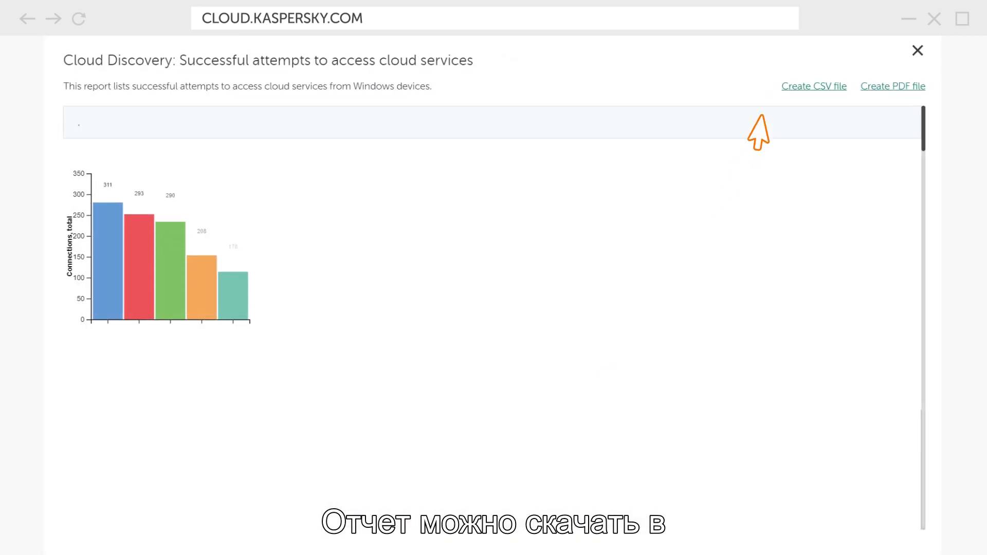